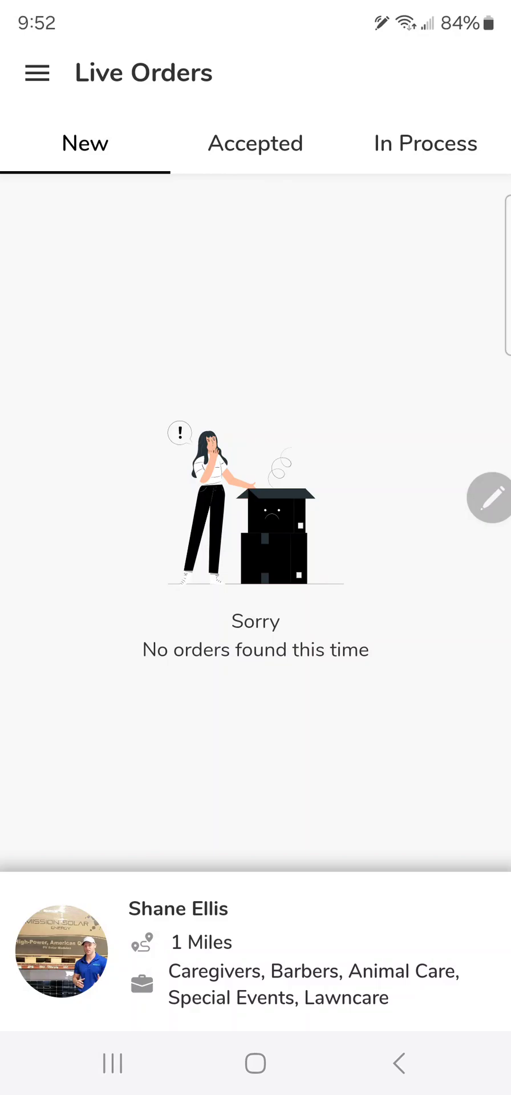
Open the app's hamburger navigation menu to reach Services.
click(37, 72)
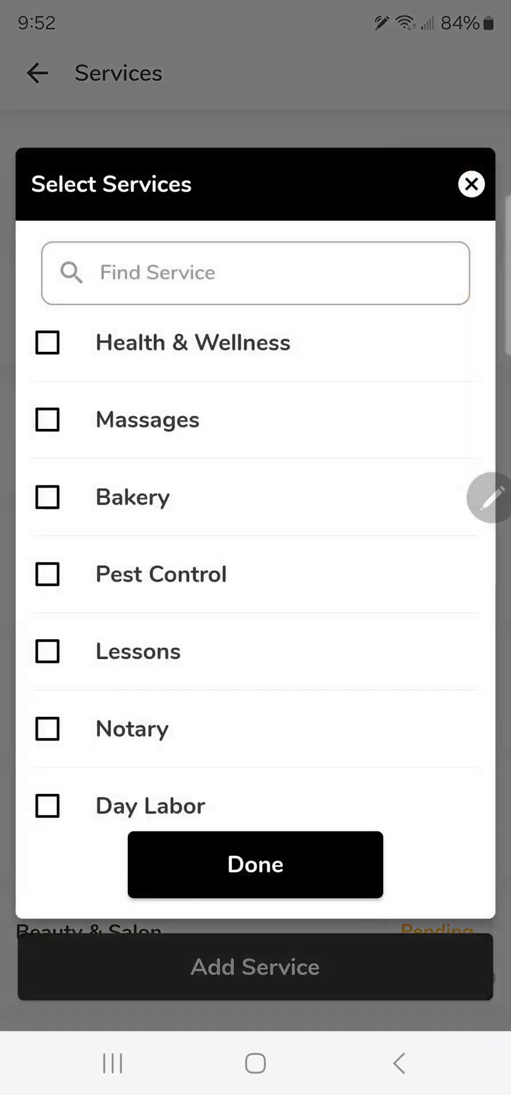
Dismiss the service picker and start a new package in the Strength Training category.
click(47, 342)
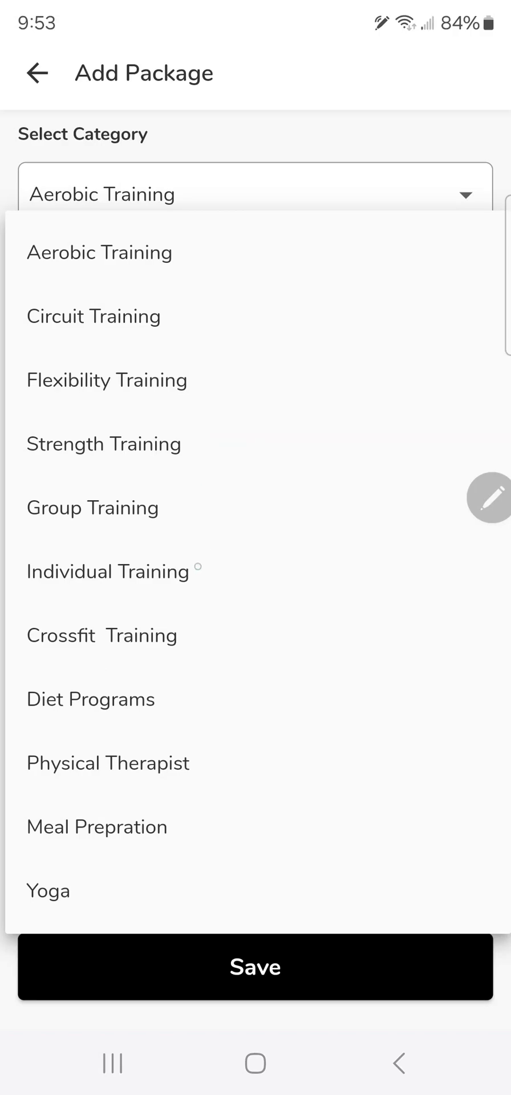
click(105, 635)
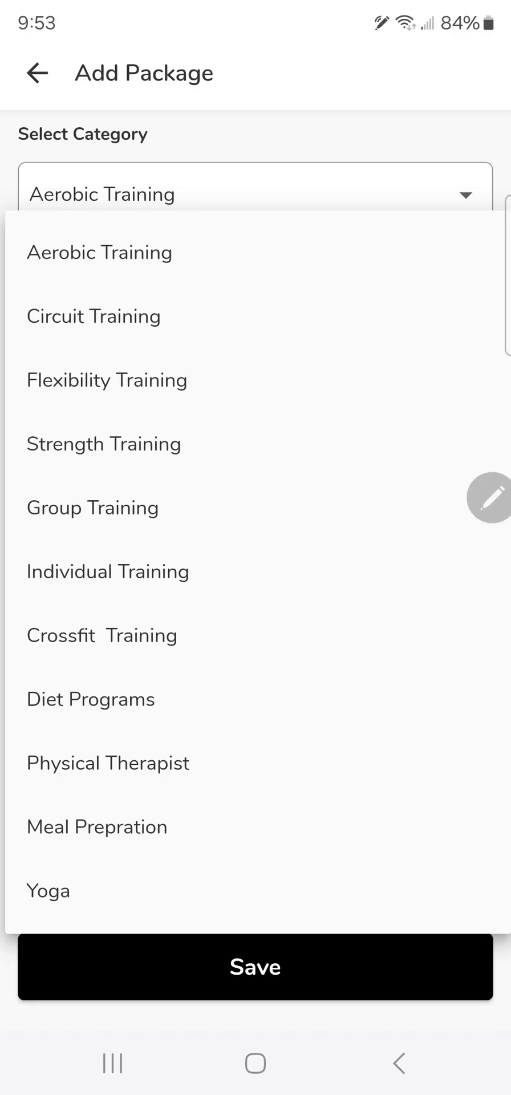
click(100, 252)
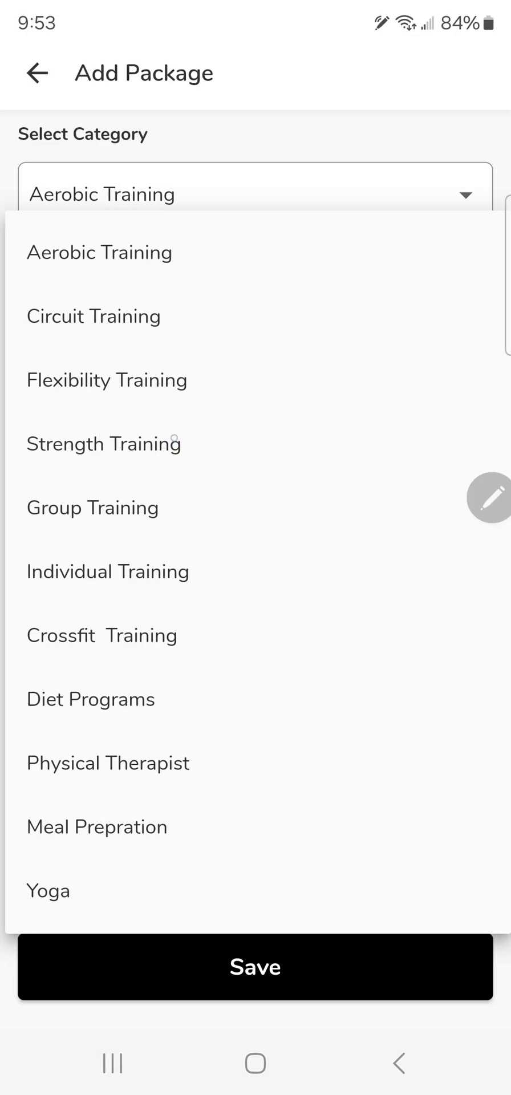
click(103, 444)
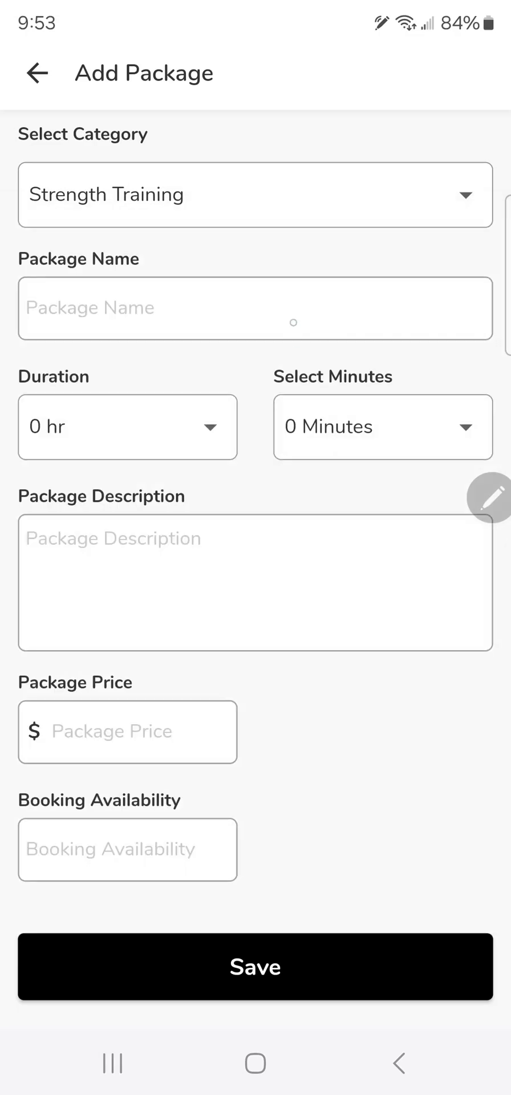
Enter '30 Min Body Builder' as the package name, fixing typos along the way.
click(255, 308)
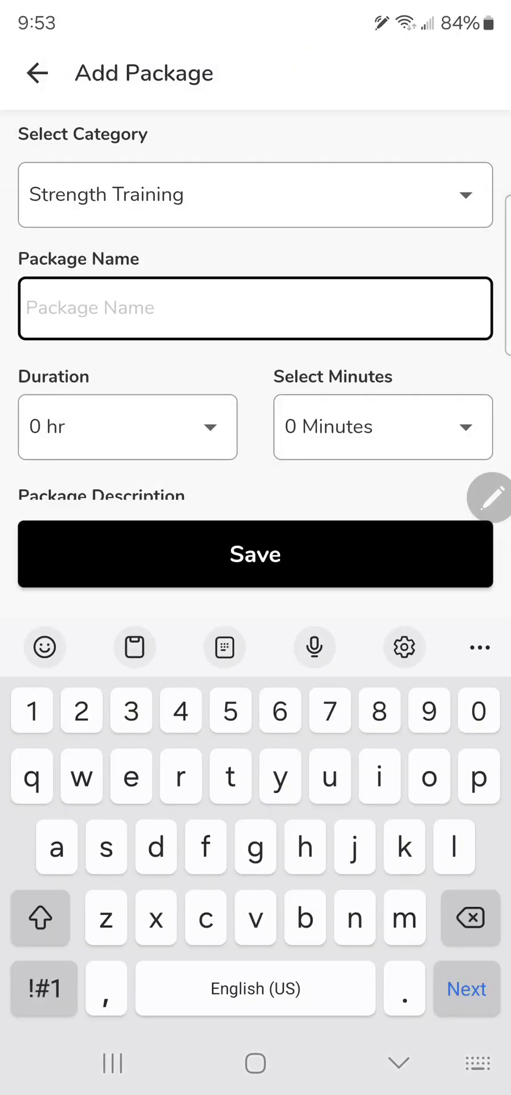
text(P)
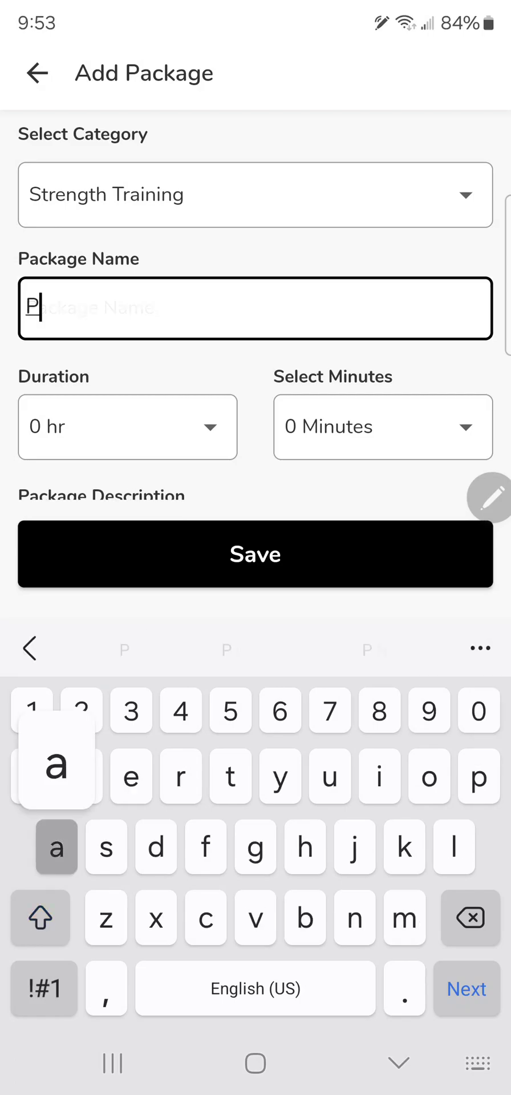
key(Backspace)
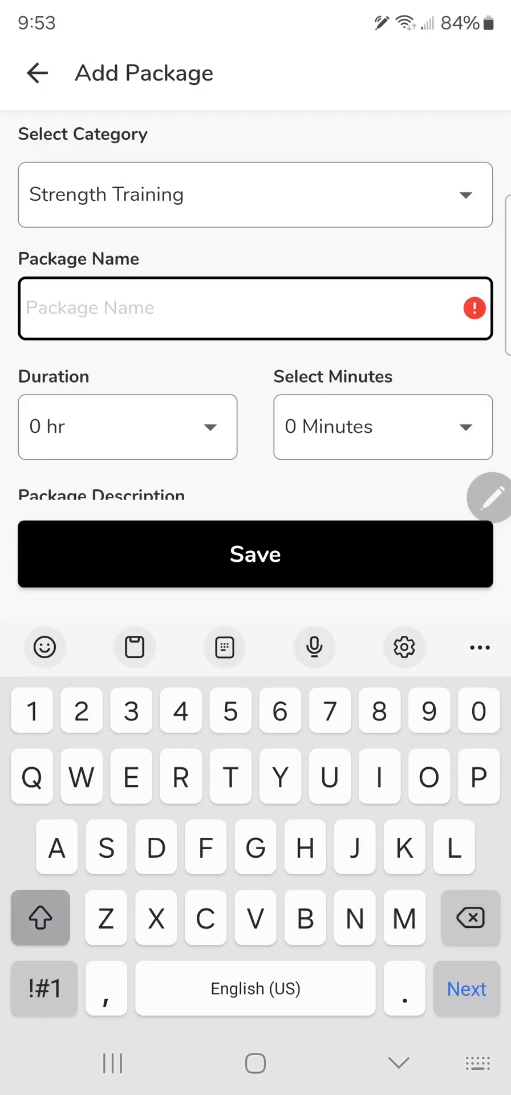
text(1)
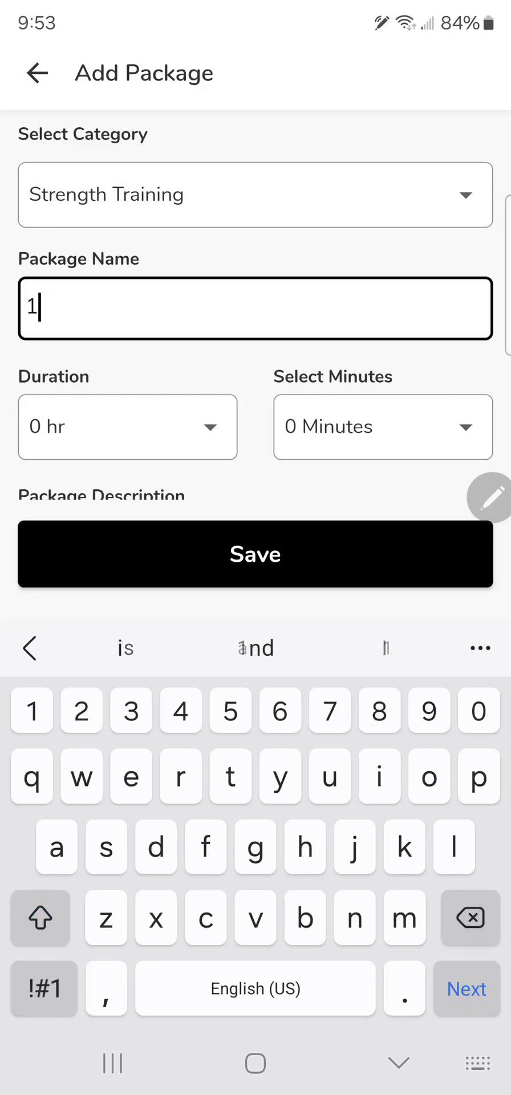
key(Backspace)
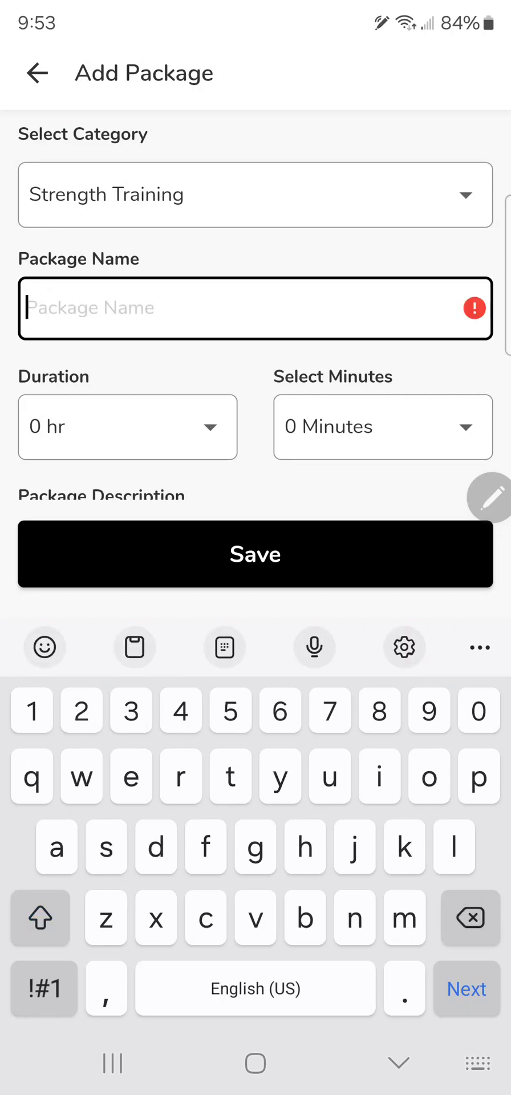
text(60)
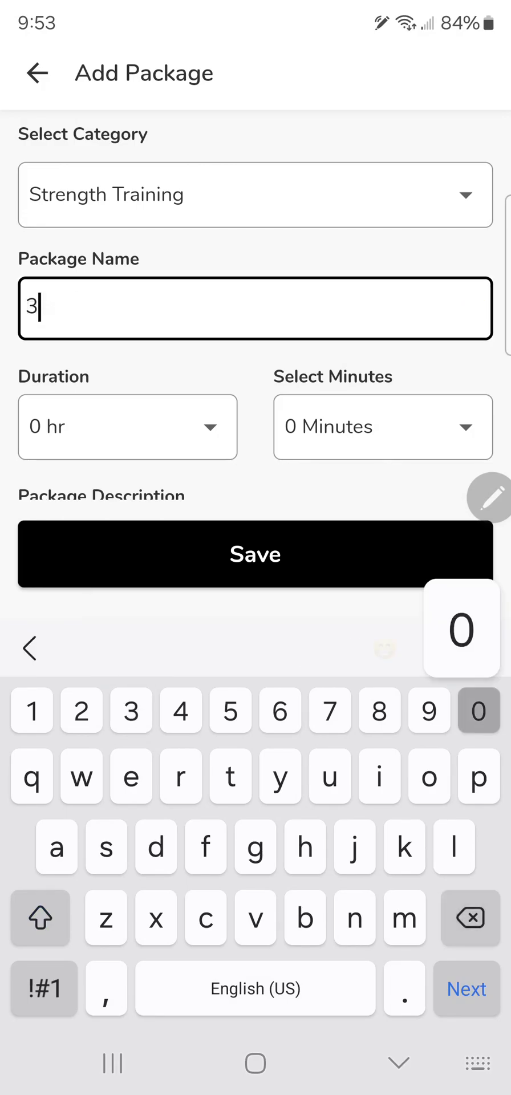
text(0 Min)
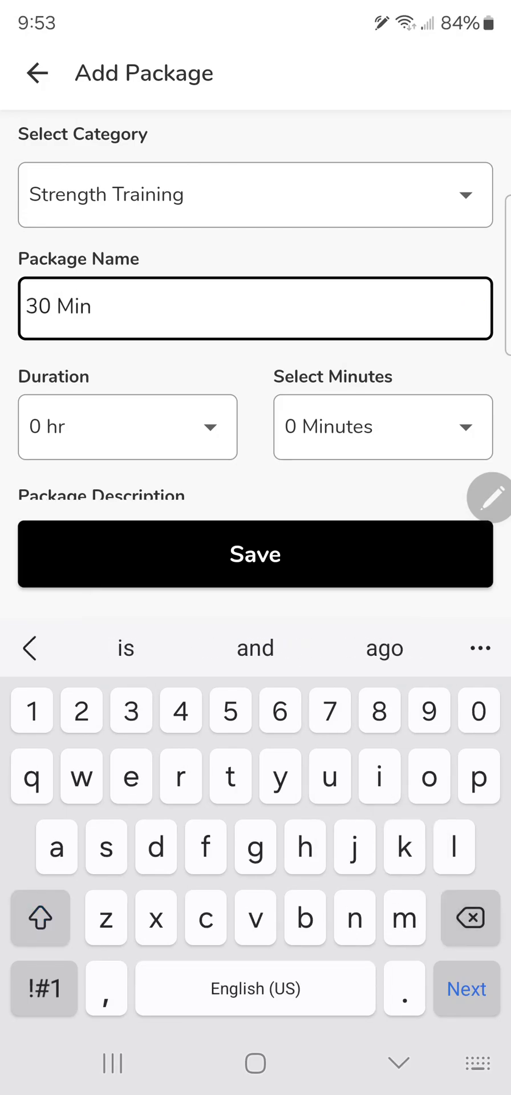
click(40, 918)
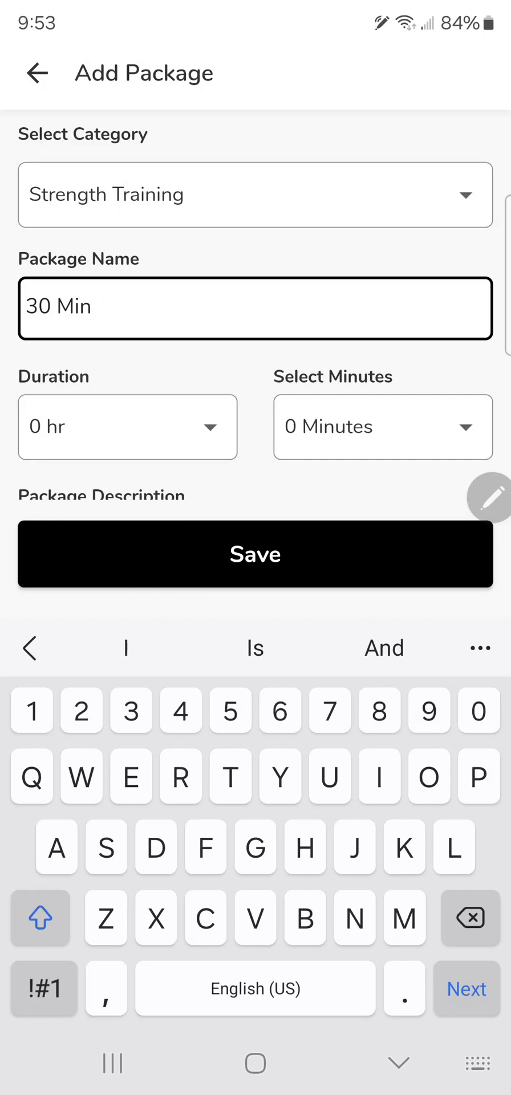
text(Body b)
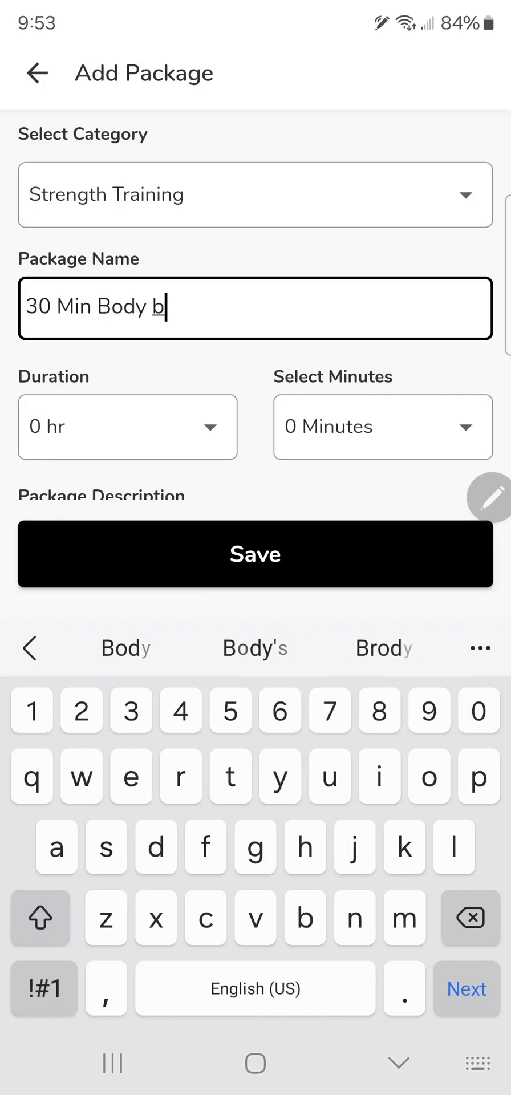
text(uildi)
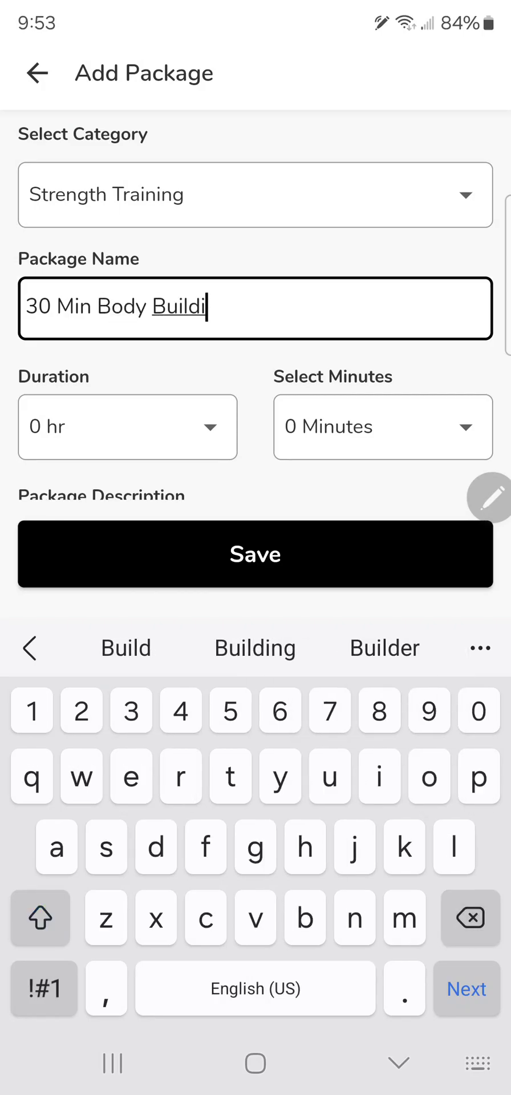
click(384, 647)
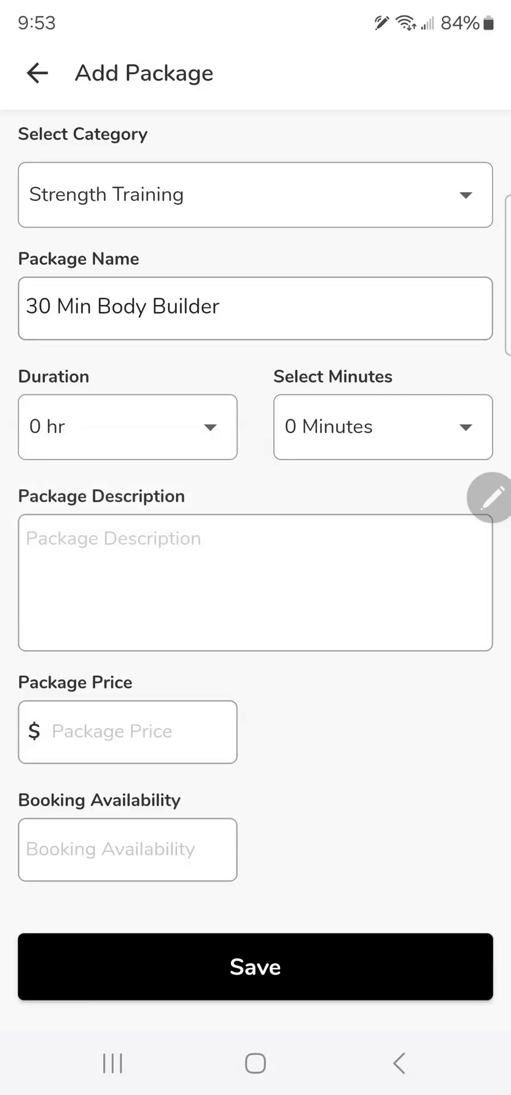
Set a 30-minute duration, add a description, price it at 30, and save.
click(383, 426)
text(Full Body.)
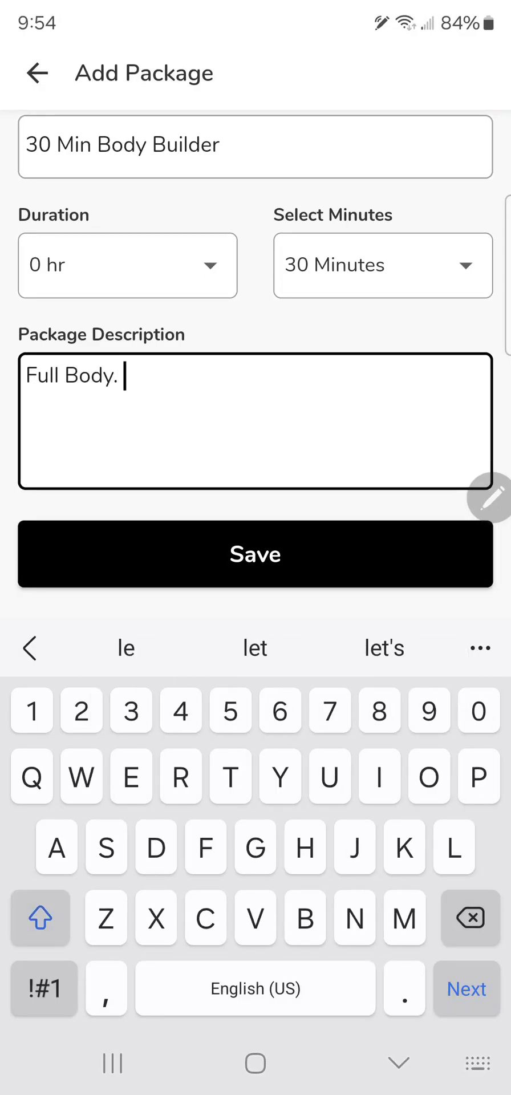
text(Leave)
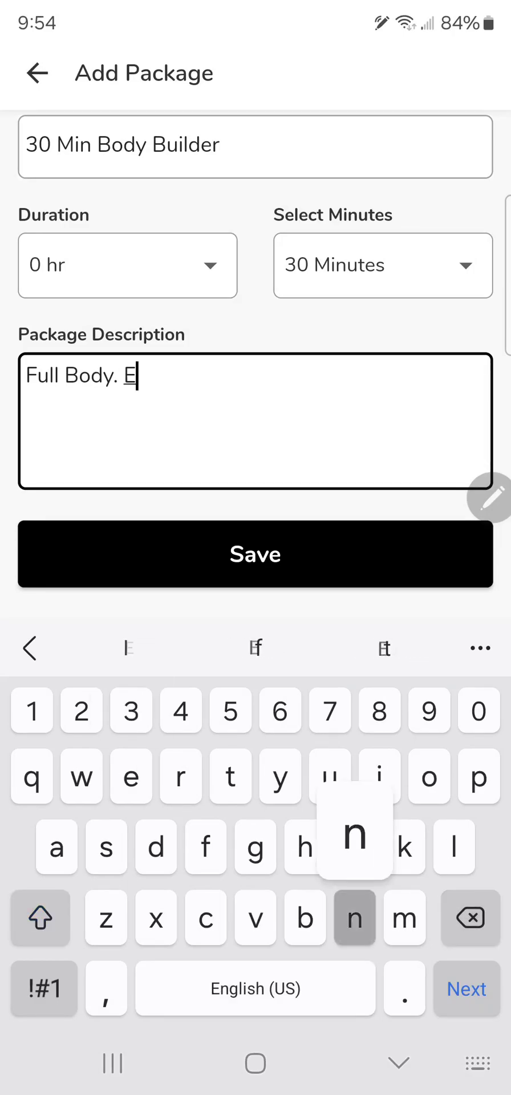
text(njoy)
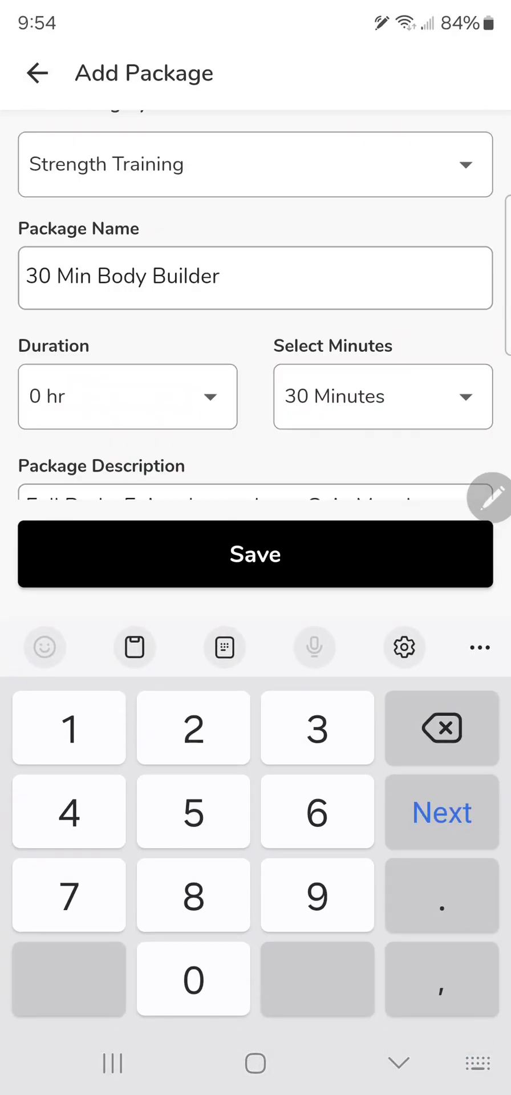
click(255, 553)
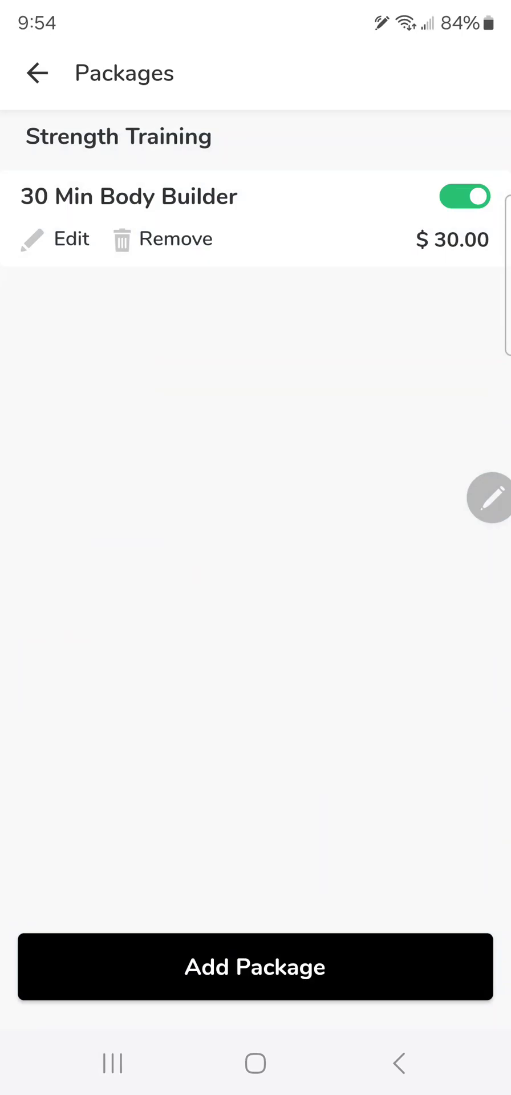
Start another package and set its category to Diet Programs, replacing Meal Prepration.
click(255, 967)
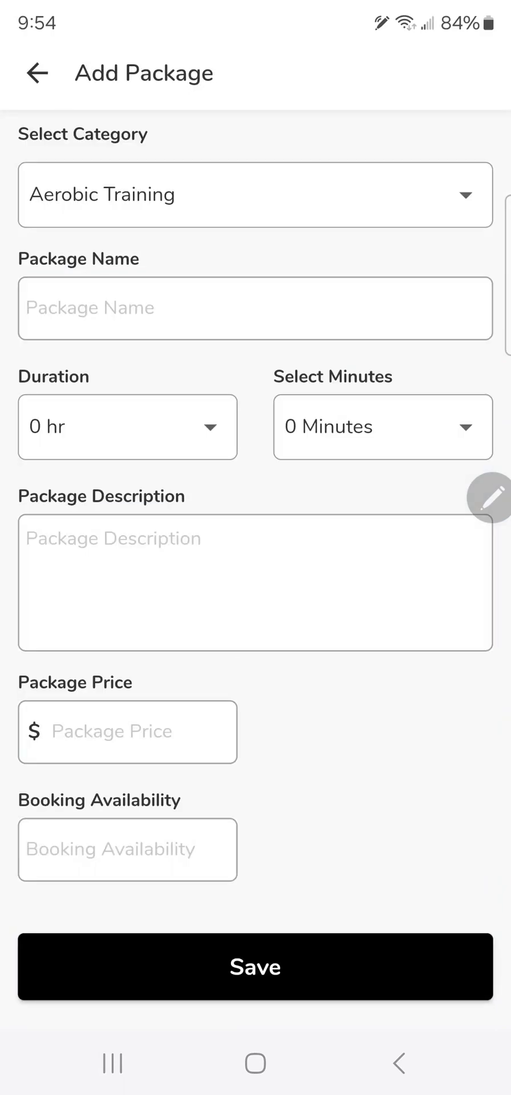
click(256, 194)
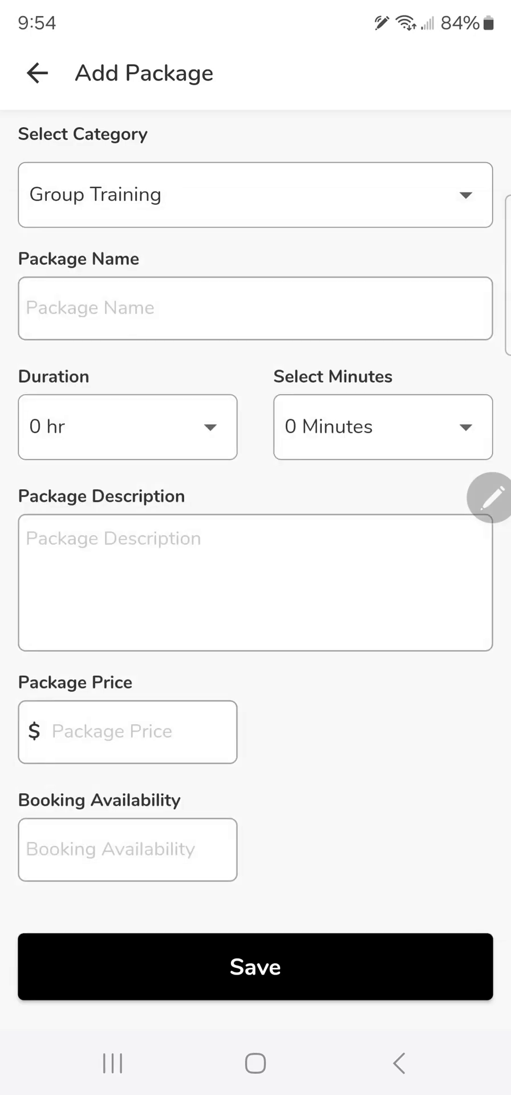
click(128, 427)
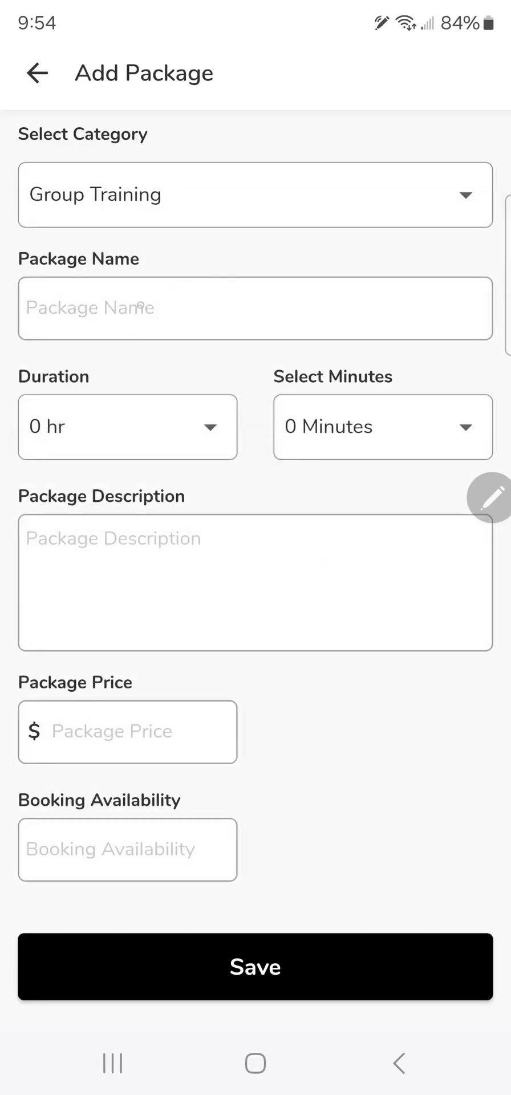
click(256, 195)
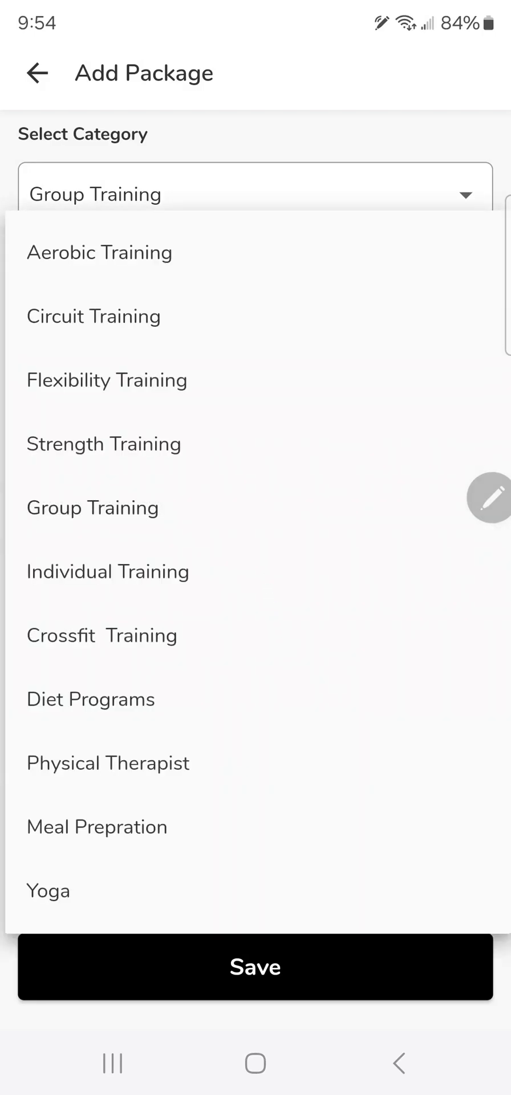
click(169, 606)
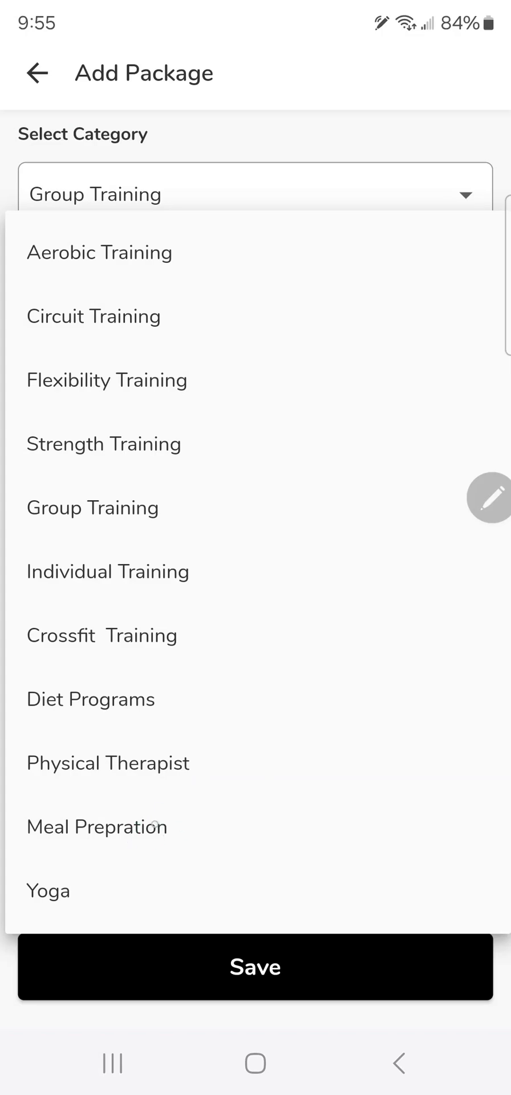
click(97, 826)
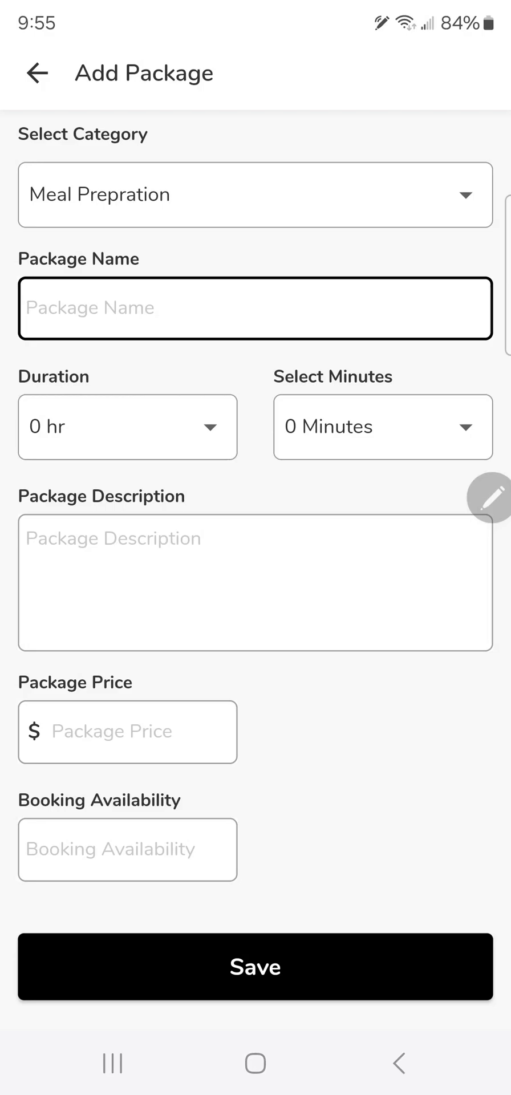
click(256, 307)
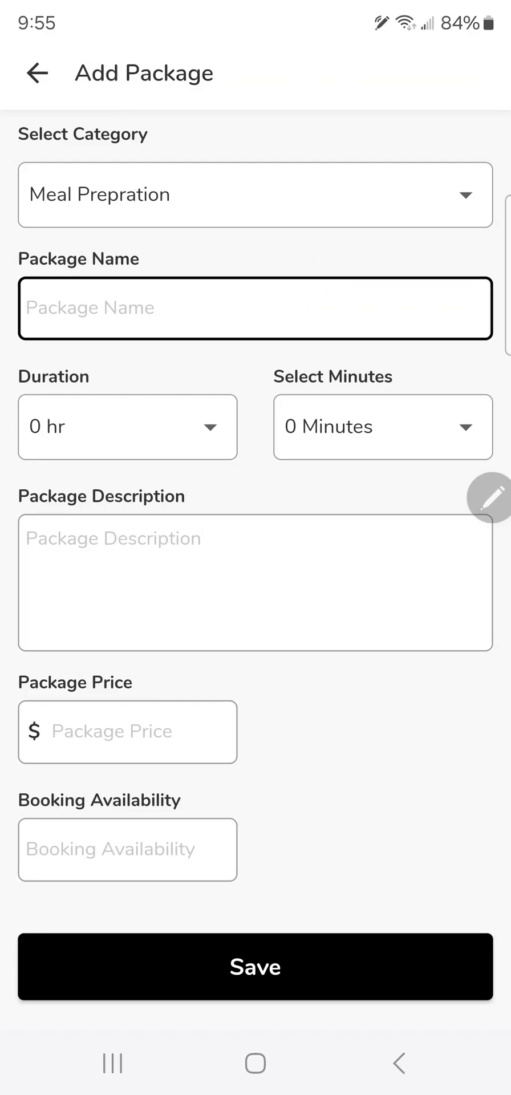
click(256, 195)
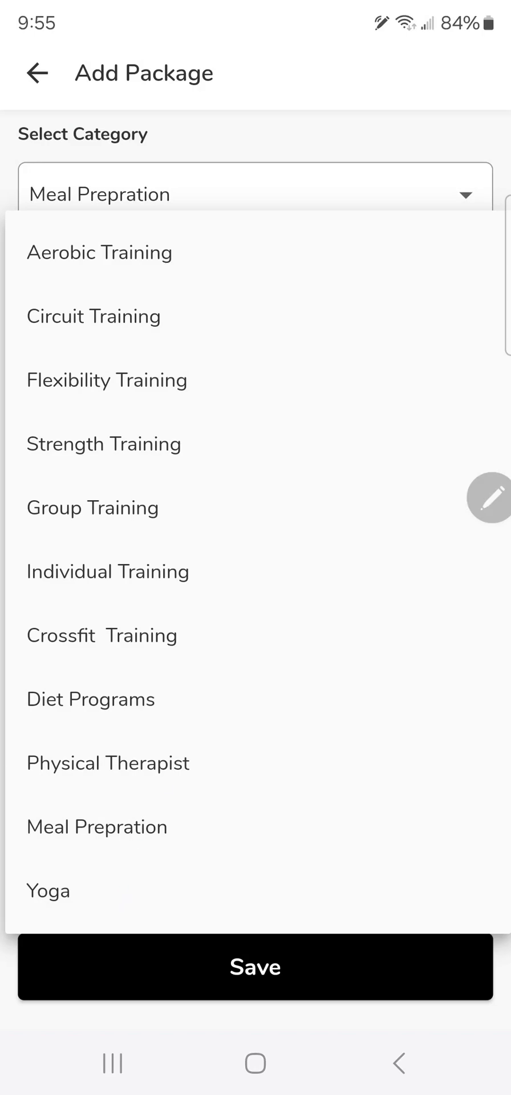
click(90, 698)
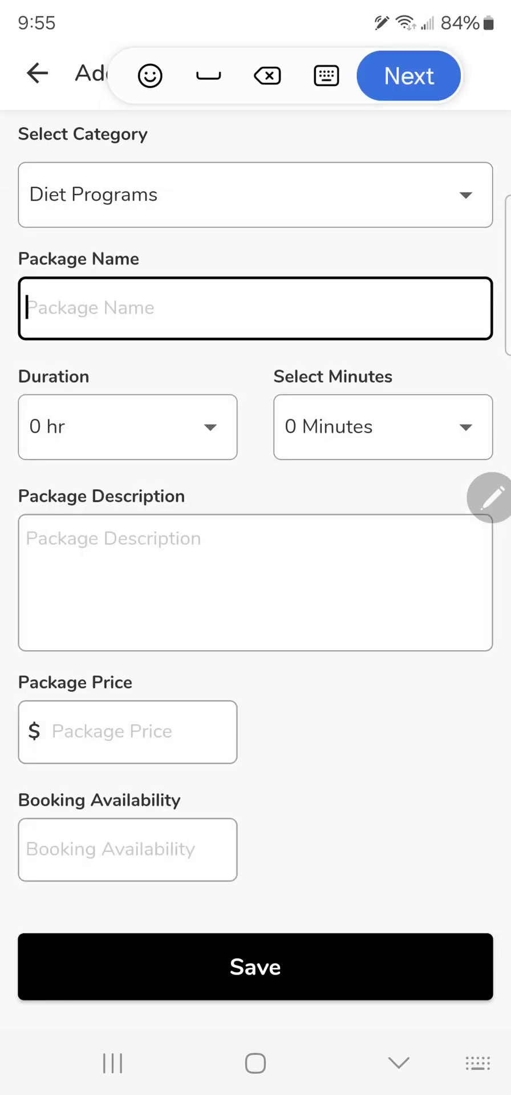
Name the package '6 Week Weight Loss Plan' and set its duration to 1 hr.
text(6 Week)
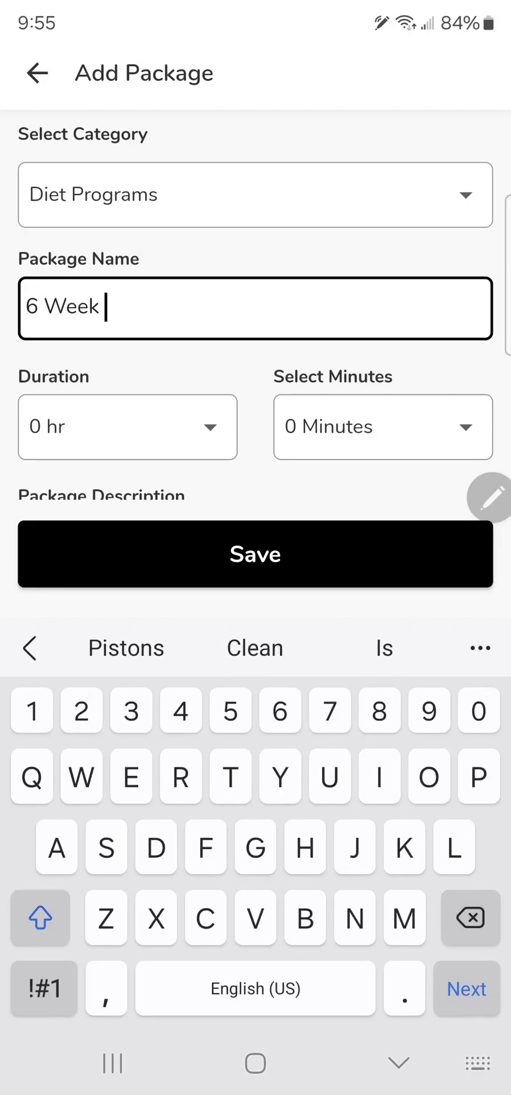
text(Weight Los)
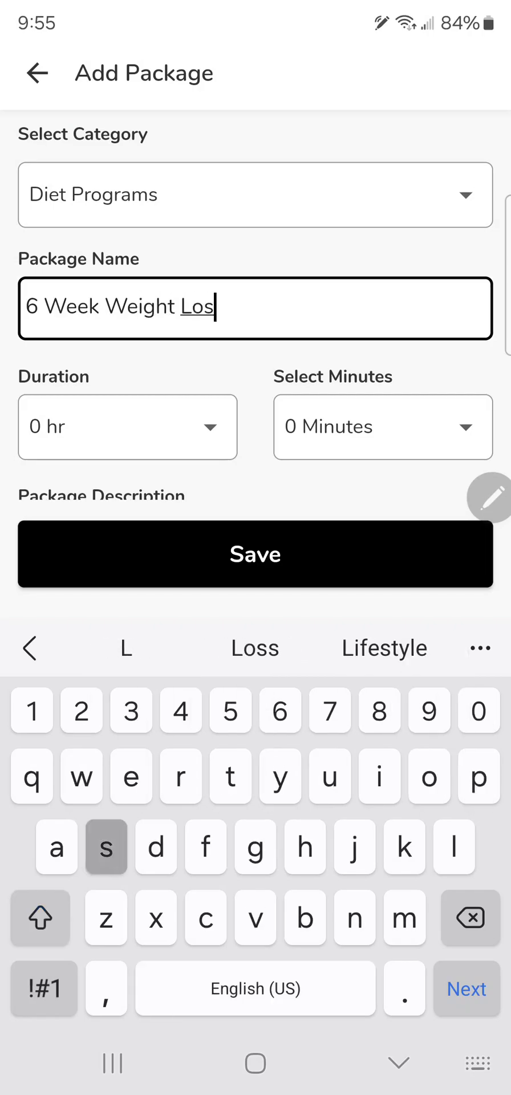
click(128, 426)
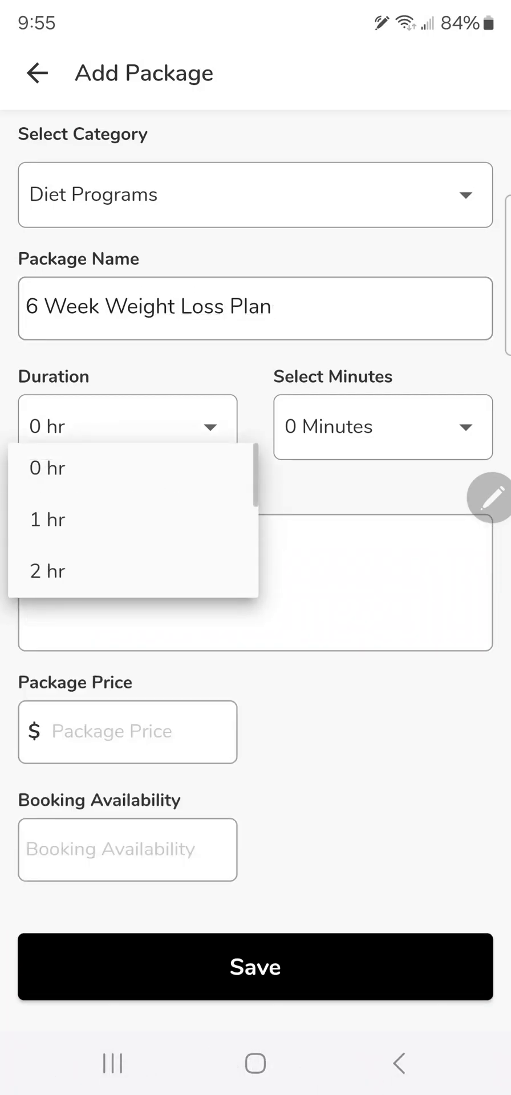
click(47, 520)
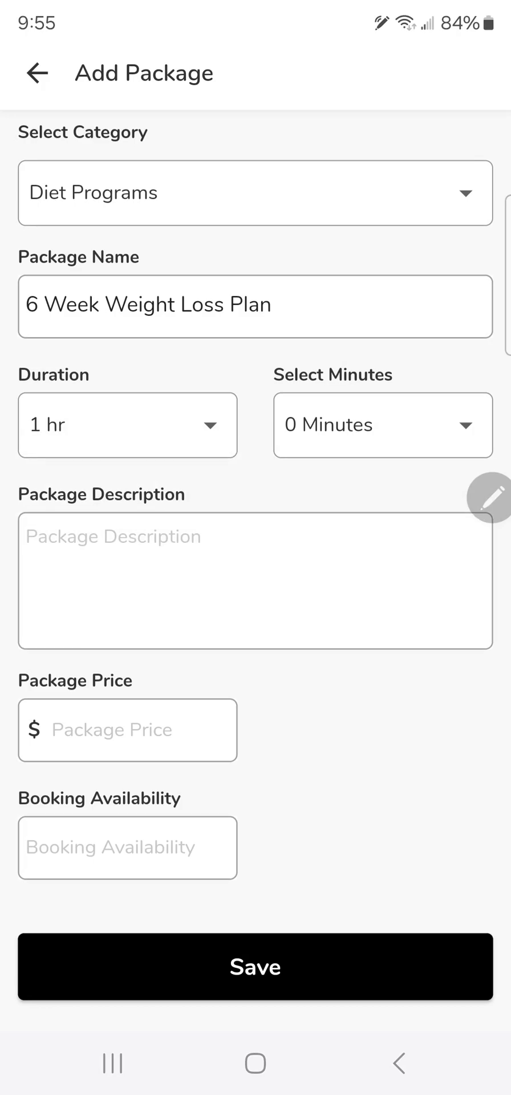
click(256, 582)
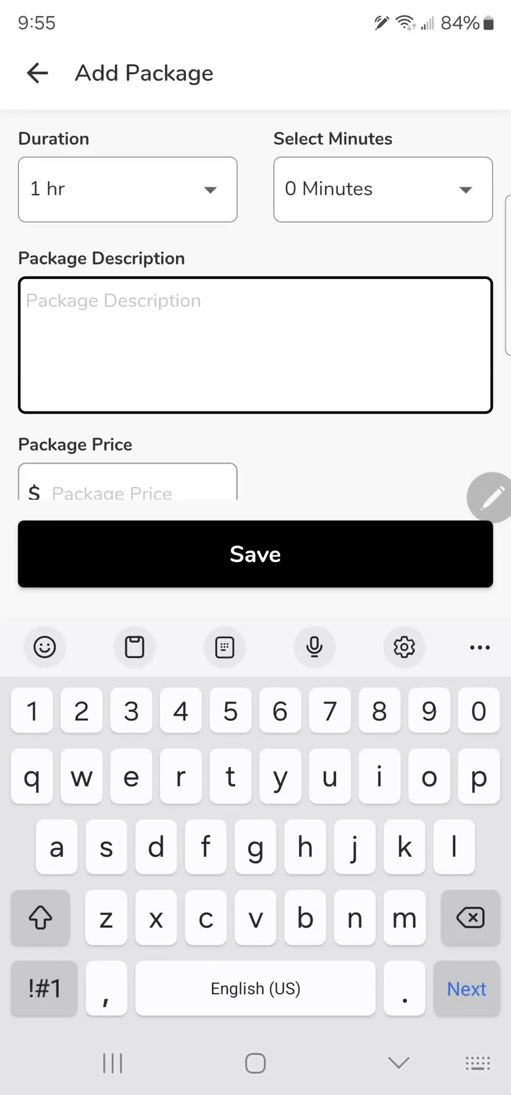
Write the belly-fat weight-loss description, enter price 100 and availability 5, and save.
text(Loos)
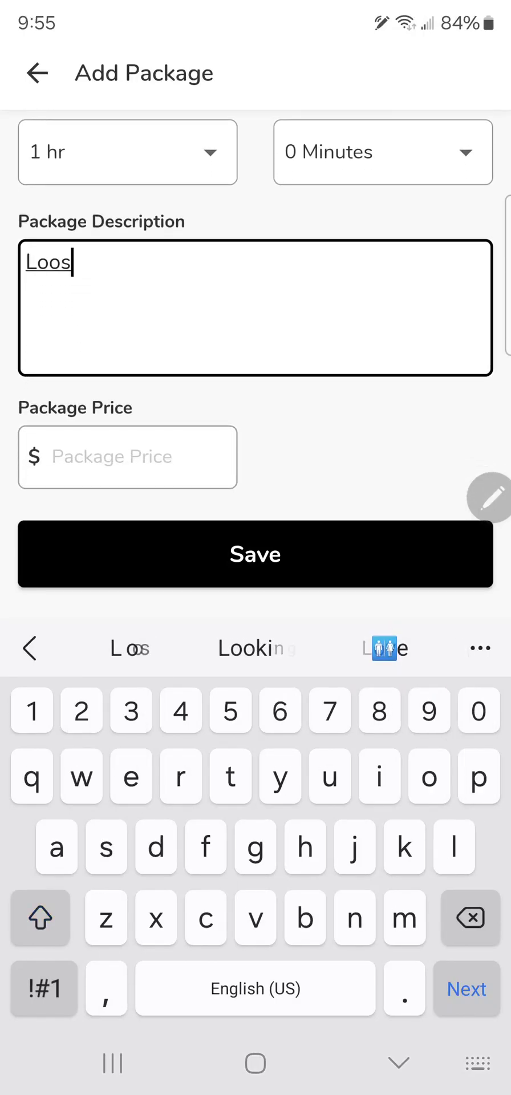
text(se that stubborn)
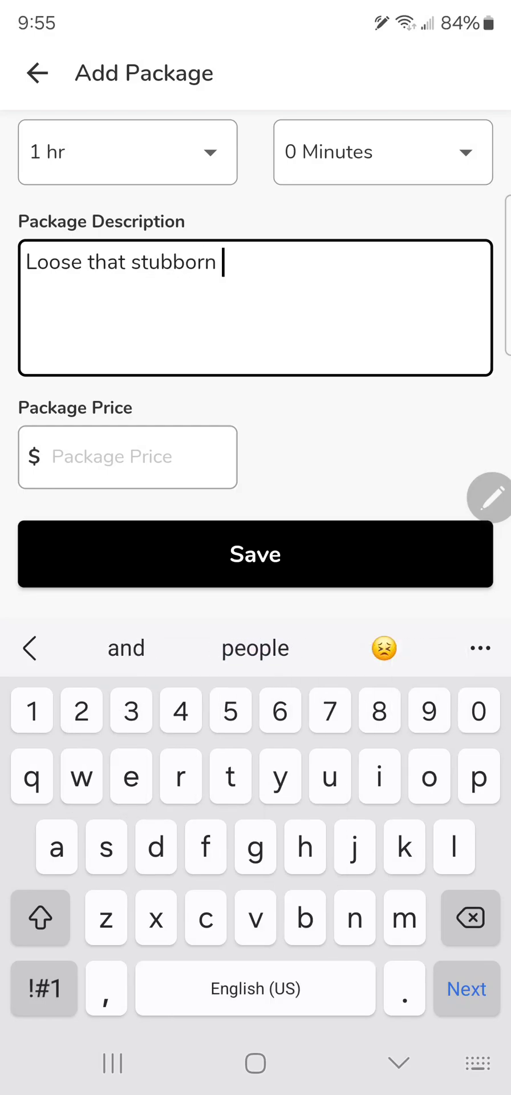
text(belly fat)
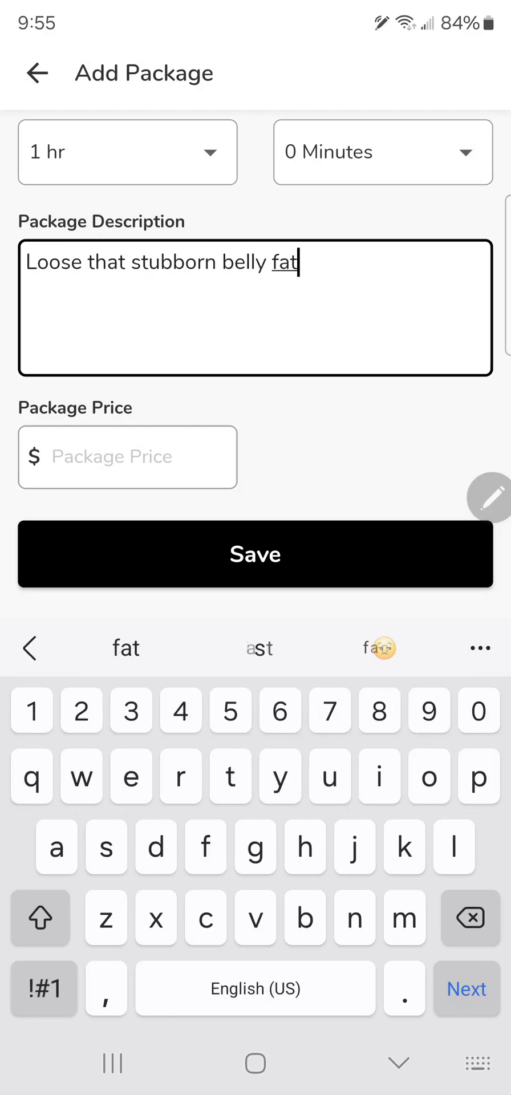
text(and gain muscle!)
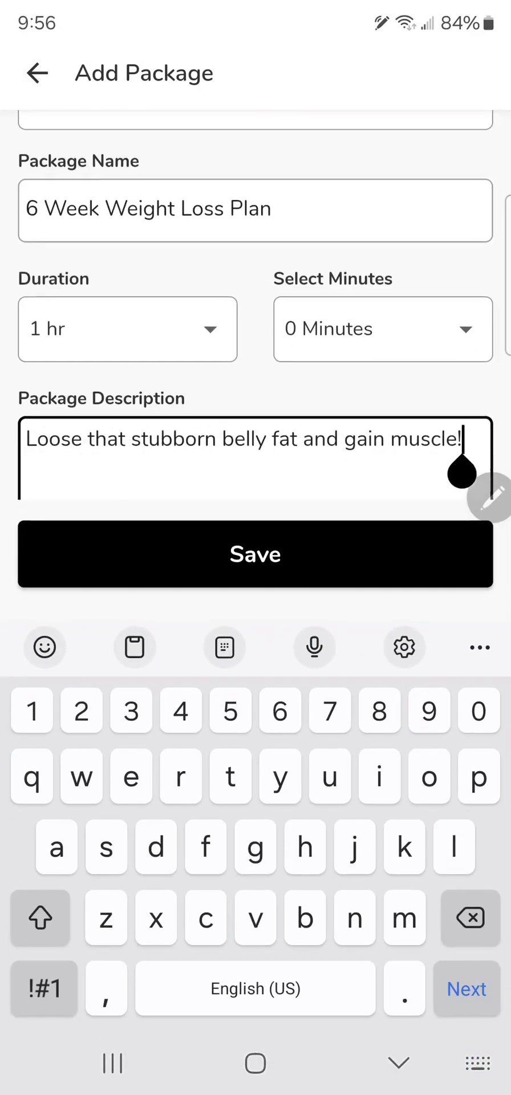
text(Get)
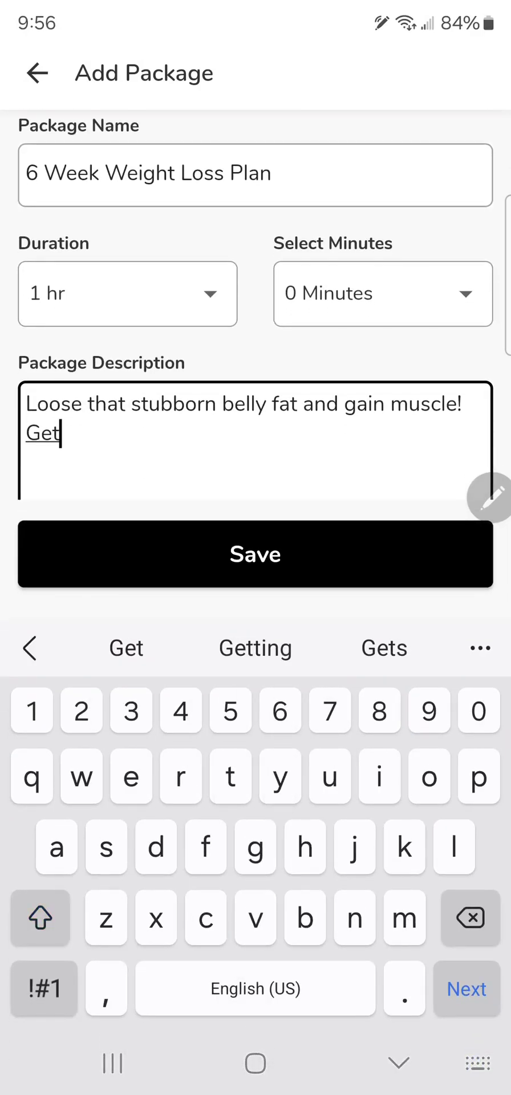
text(Healthy!)
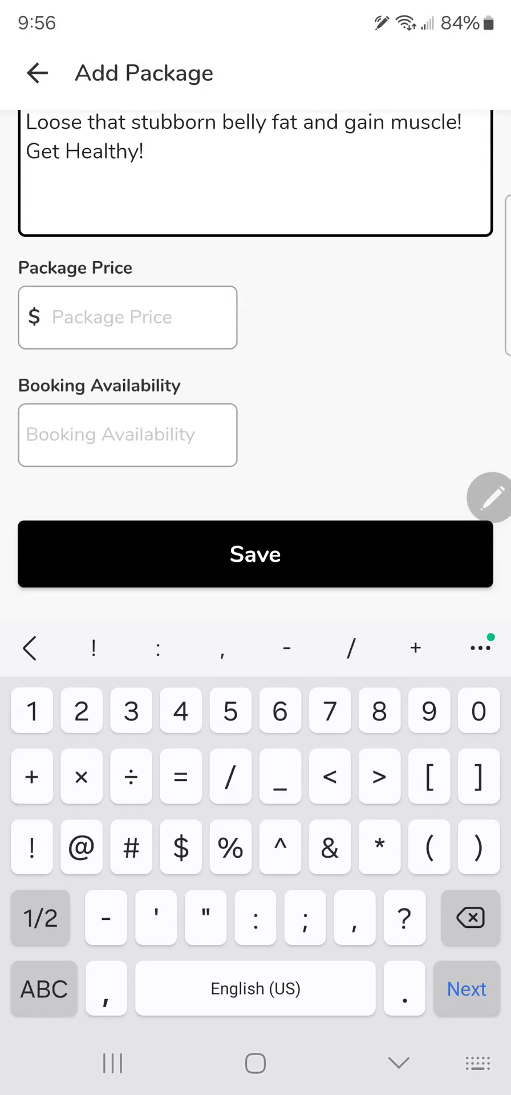
click(128, 317)
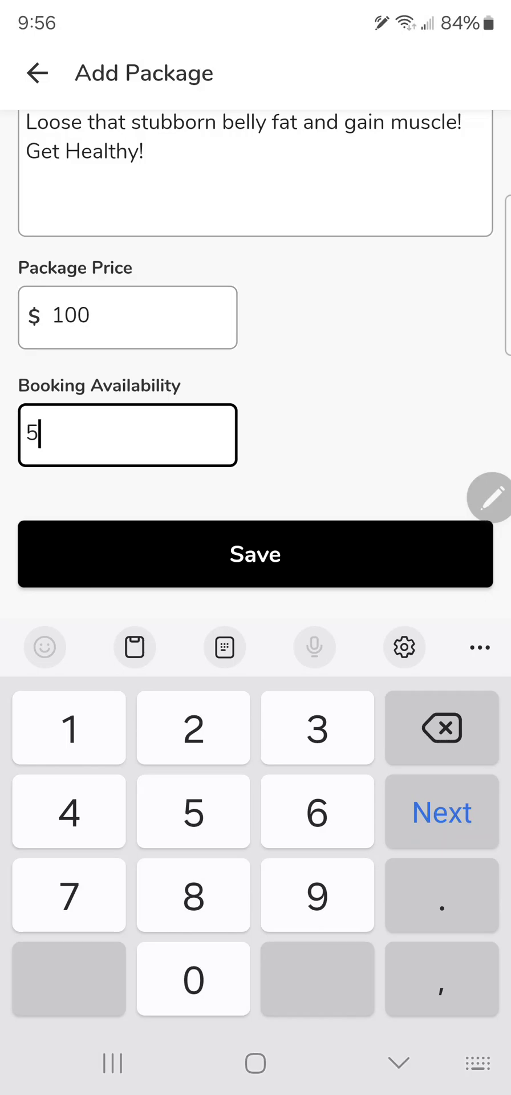
click(254, 553)
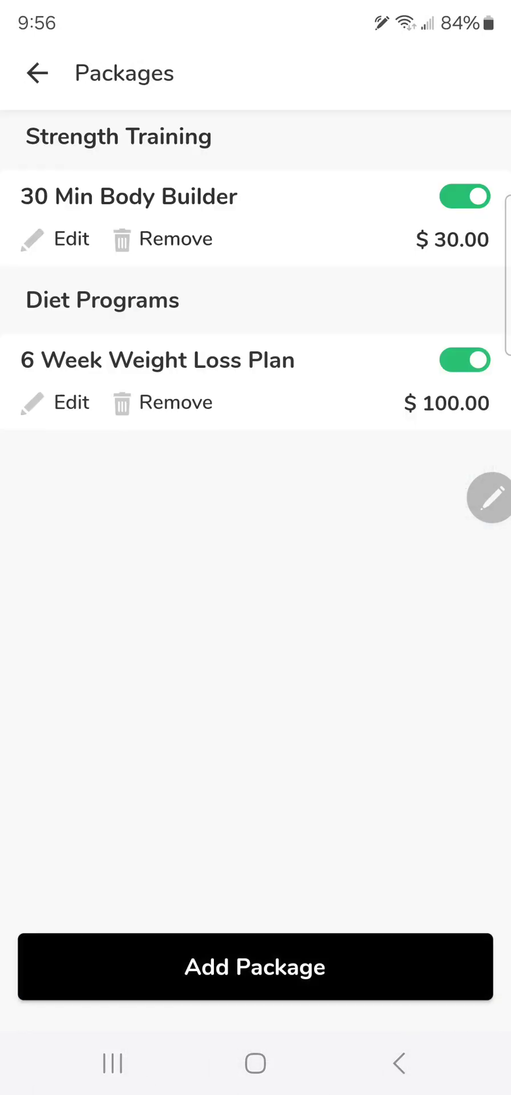
Back out of a new package form to the Services list and scroll it.
click(255, 966)
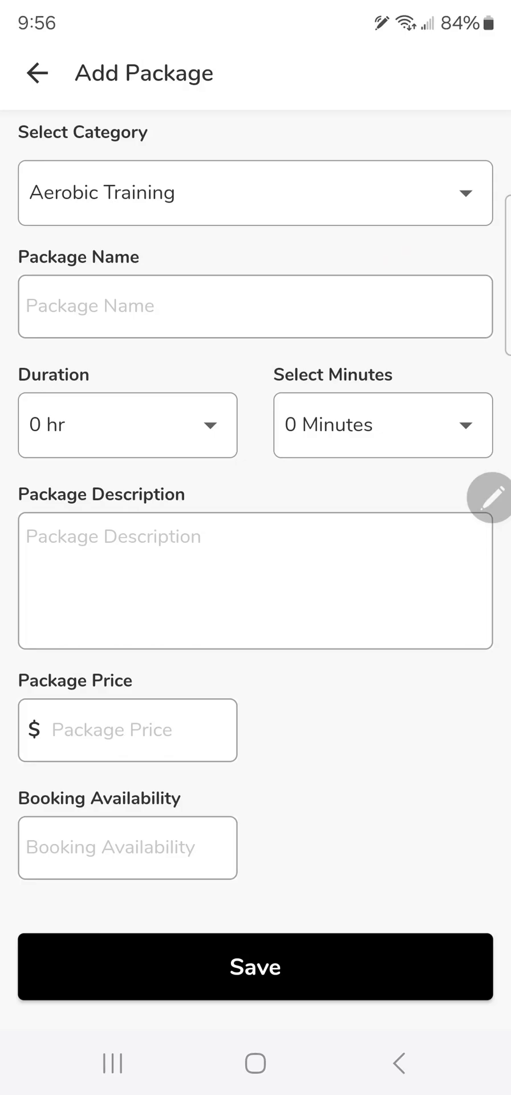
click(37, 74)
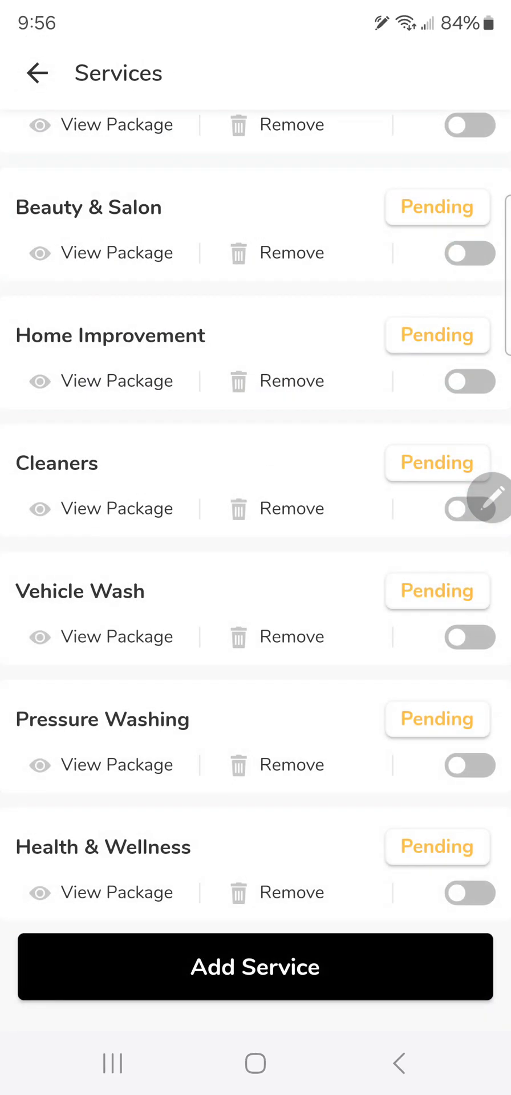
scroll(up, 3)
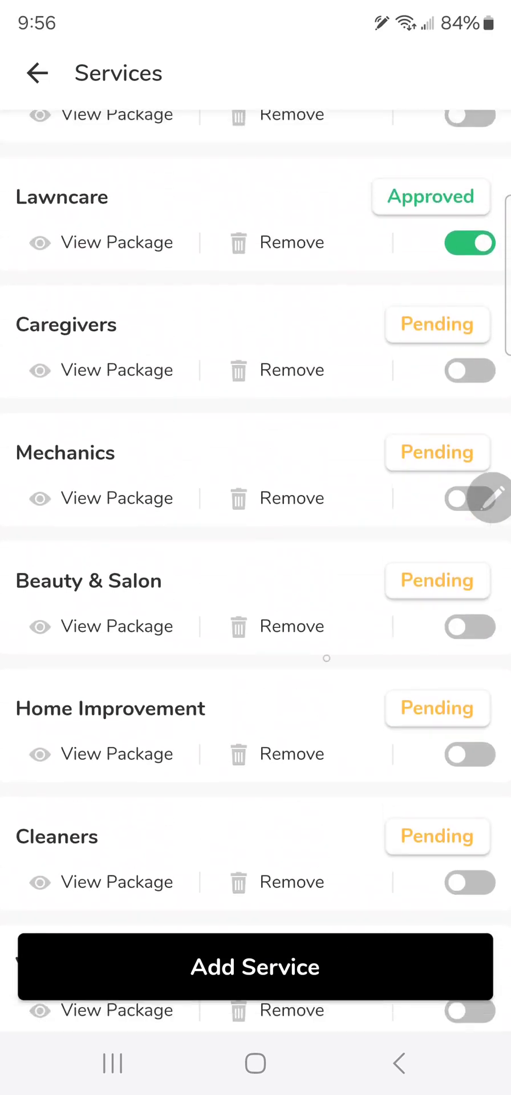